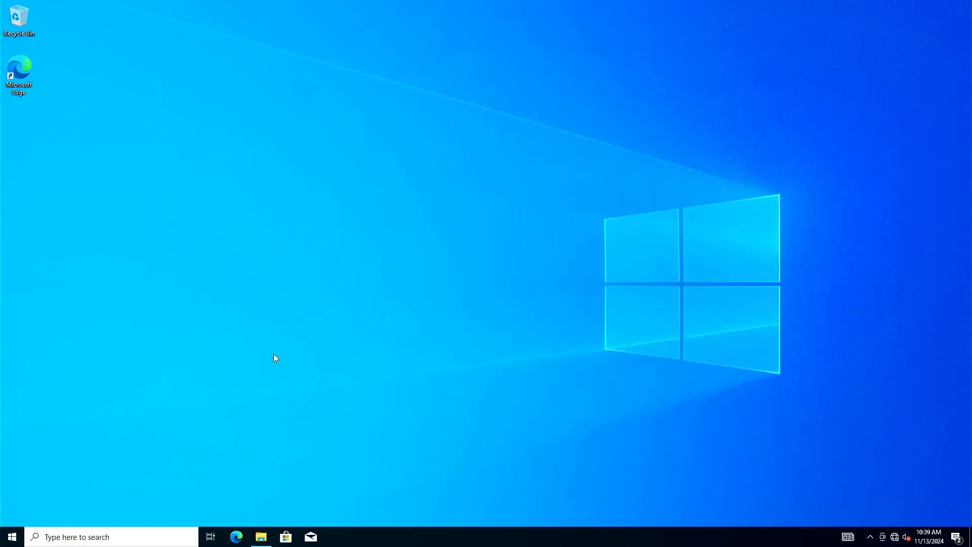
pyautogui.moveTo(12, 536)
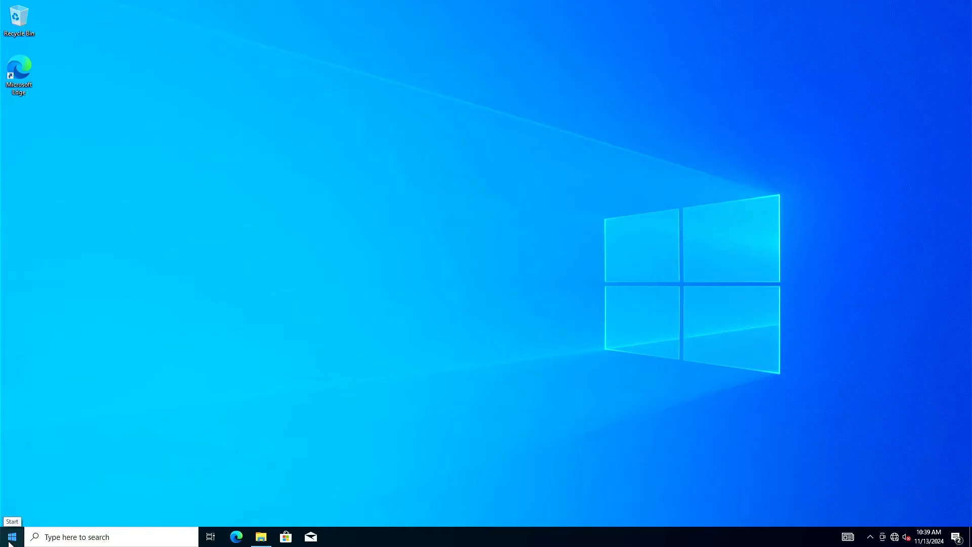
# Check Disk 0's partition style in Disk Management properties, confirming it is MBR.
pyautogui.rightClick(11, 536)
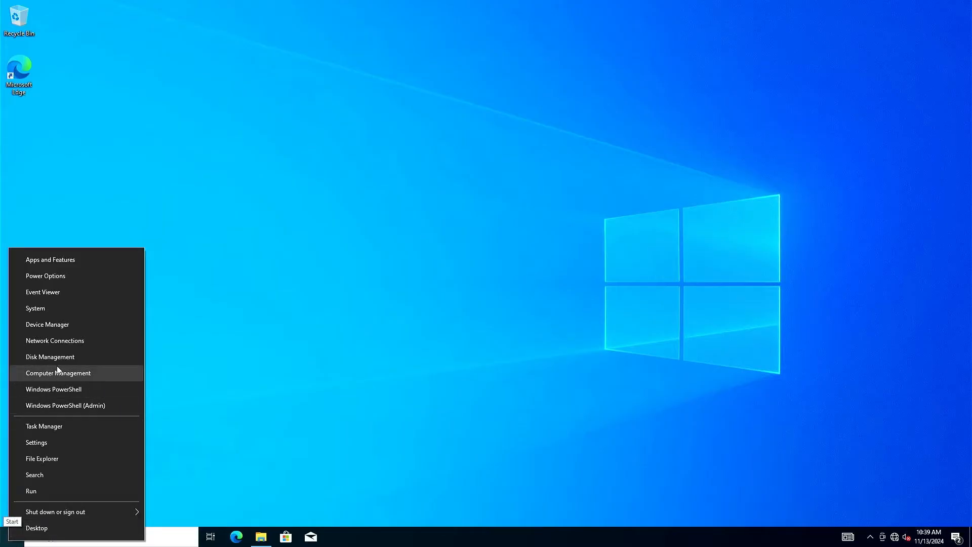
pyautogui.click(50, 356)
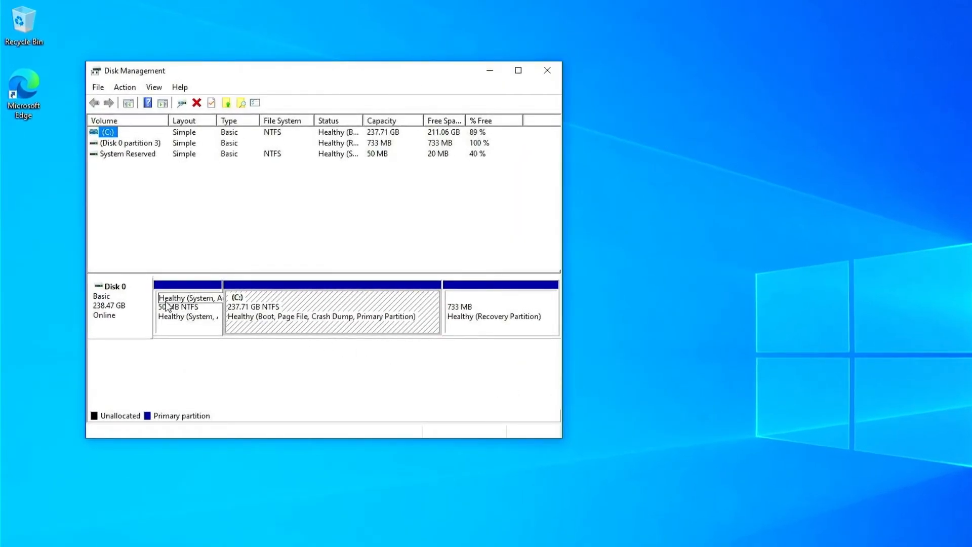
pyautogui.rightClick(118, 307)
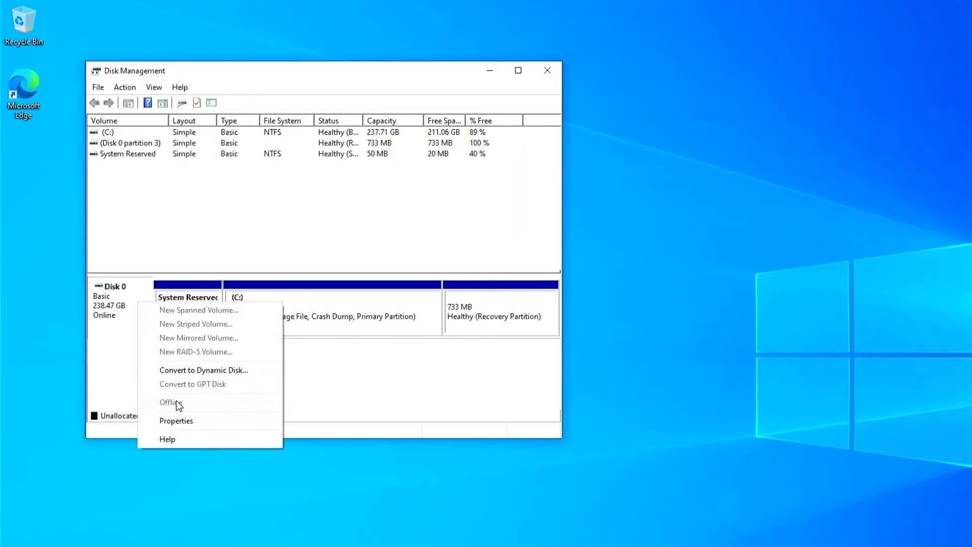
pyautogui.click(176, 420)
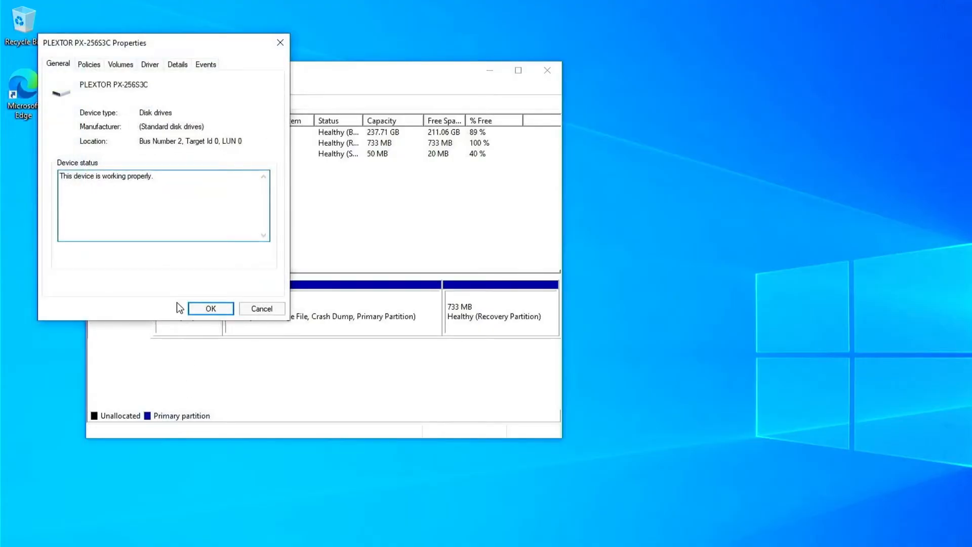
pyautogui.click(121, 63)
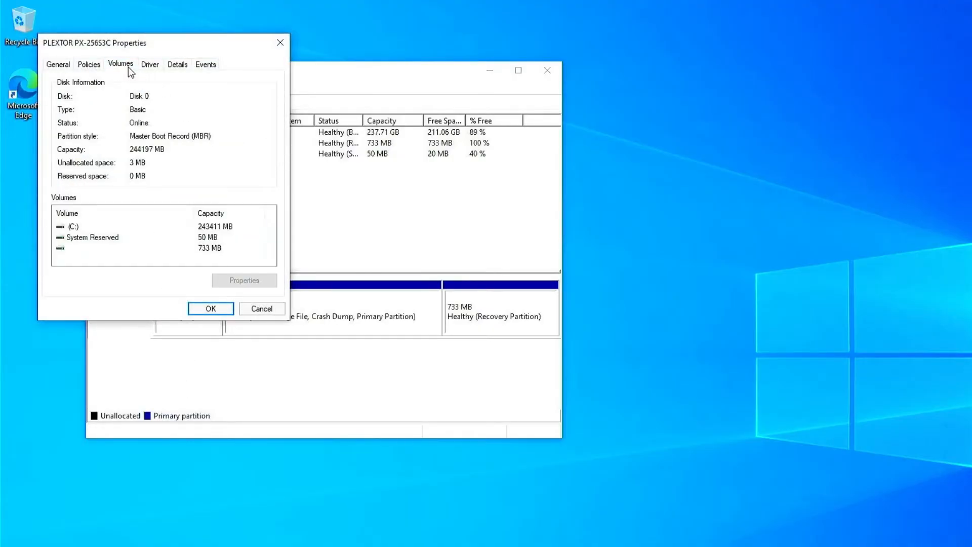
pyautogui.moveTo(118, 144)
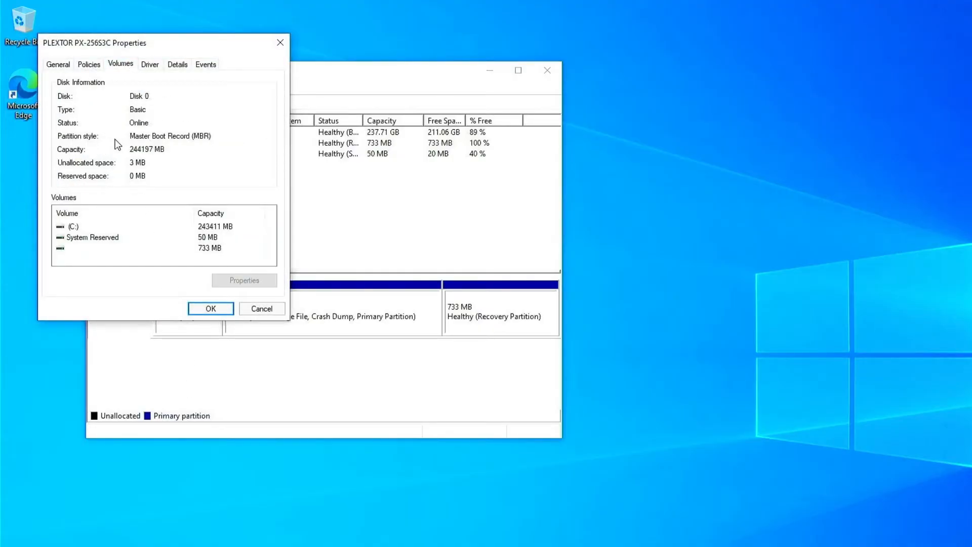
pyautogui.moveTo(228, 167)
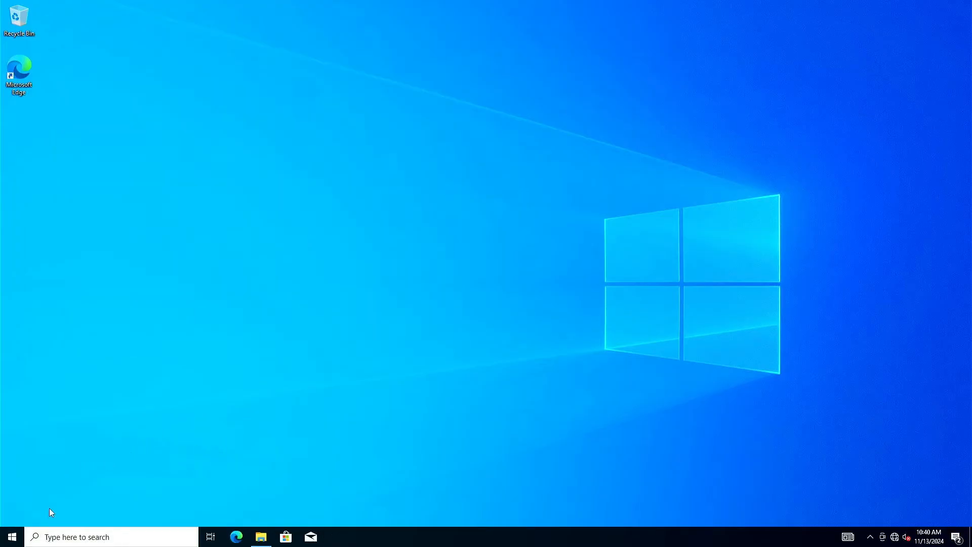
# Restart the PC into the recovery options from the Start power menu.
pyautogui.click(12, 536)
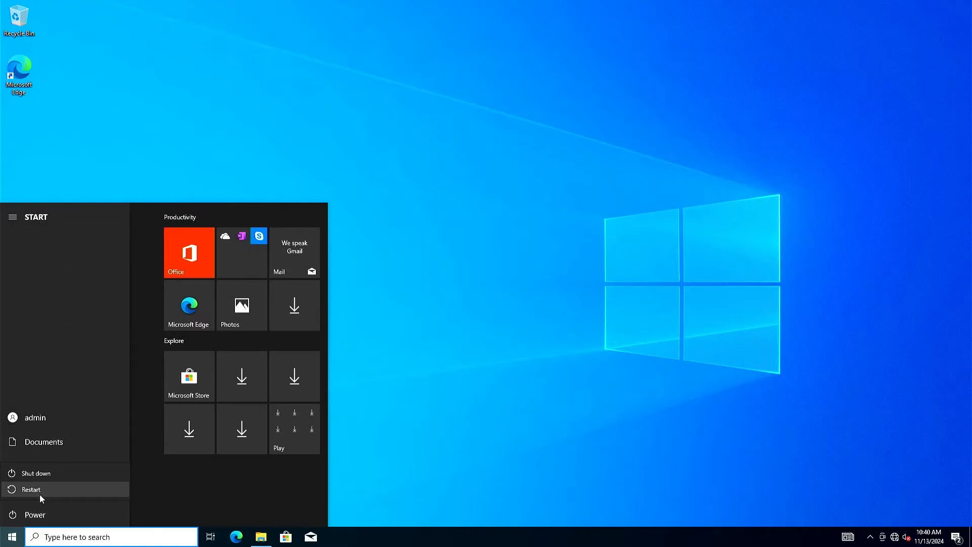
pyautogui.click(31, 489)
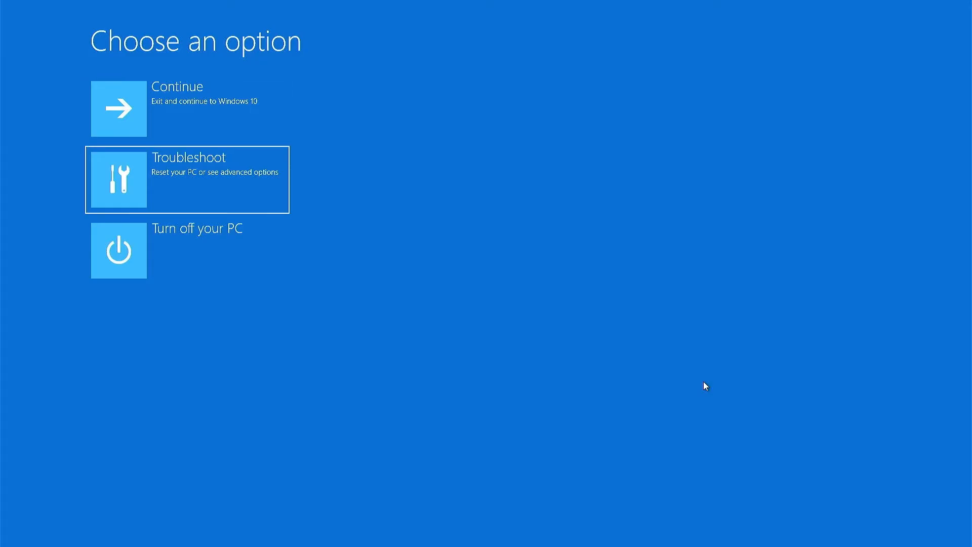
# Choose Command Prompt from Troubleshoot > Advanced options in the recovery environment.
pyautogui.click(187, 179)
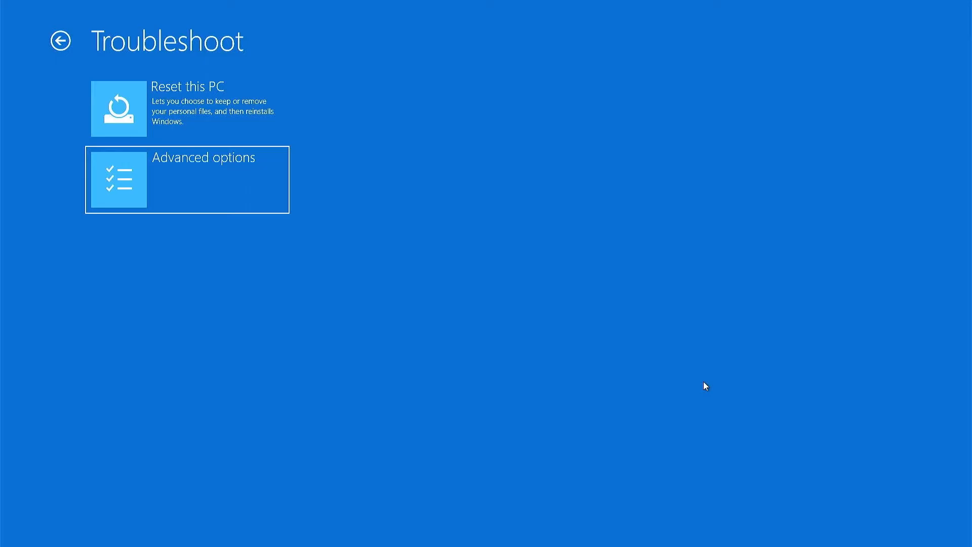
pyautogui.click(186, 179)
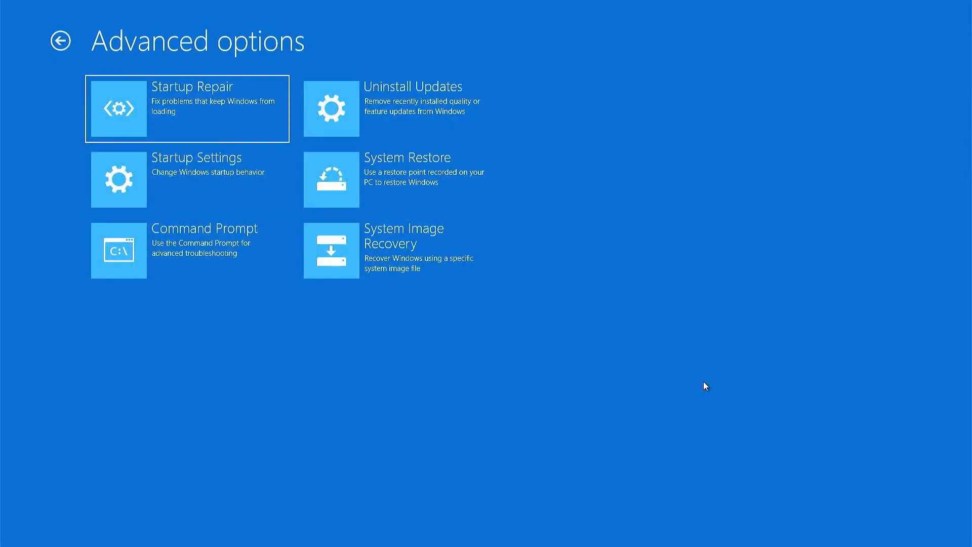
pyautogui.click(186, 250)
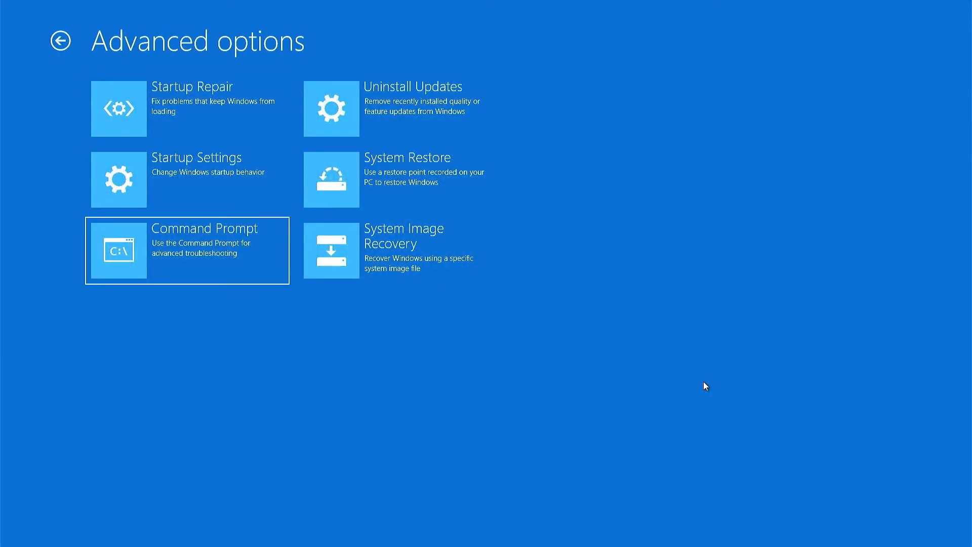
pyautogui.click(186, 250)
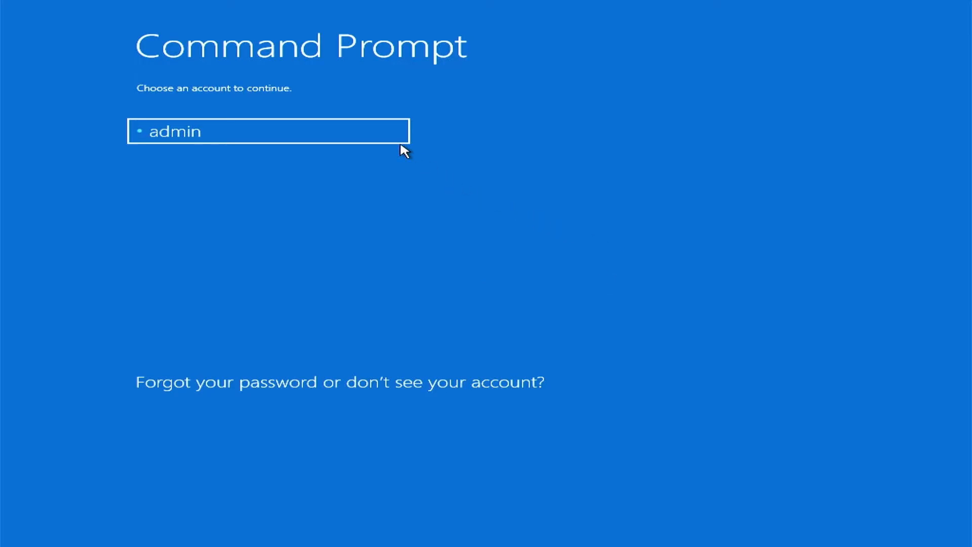
# Sign in with the administrator account to get the recovery Command Prompt.
pyautogui.click(267, 131)
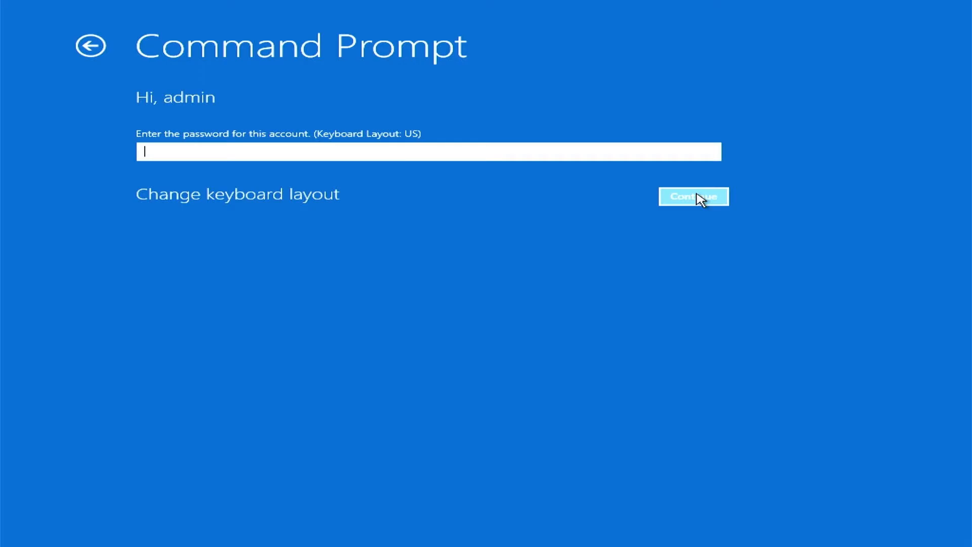
pyautogui.click(692, 196)
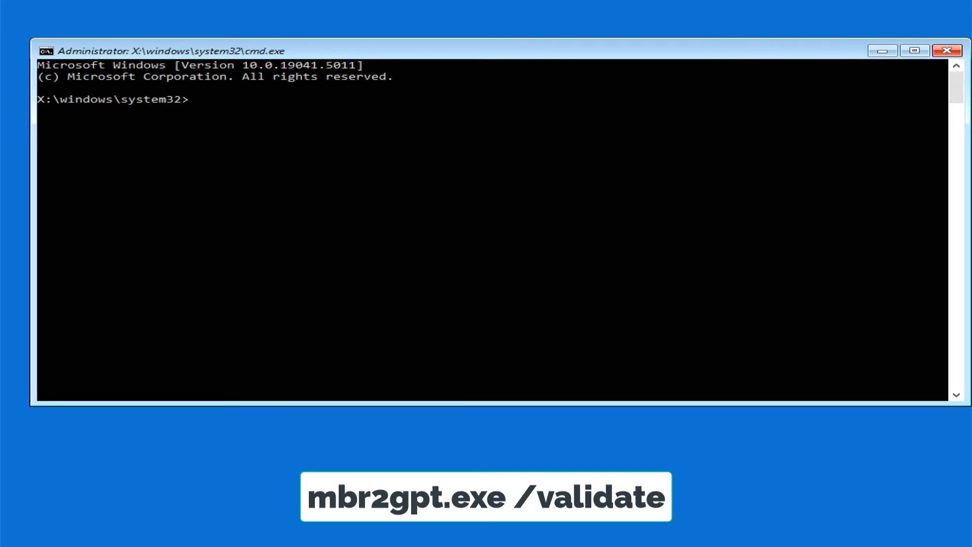
# Run mbr2gpt.exe /validate to confirm disk 0 can be converted.
pyautogui.write('mbr2gpt')
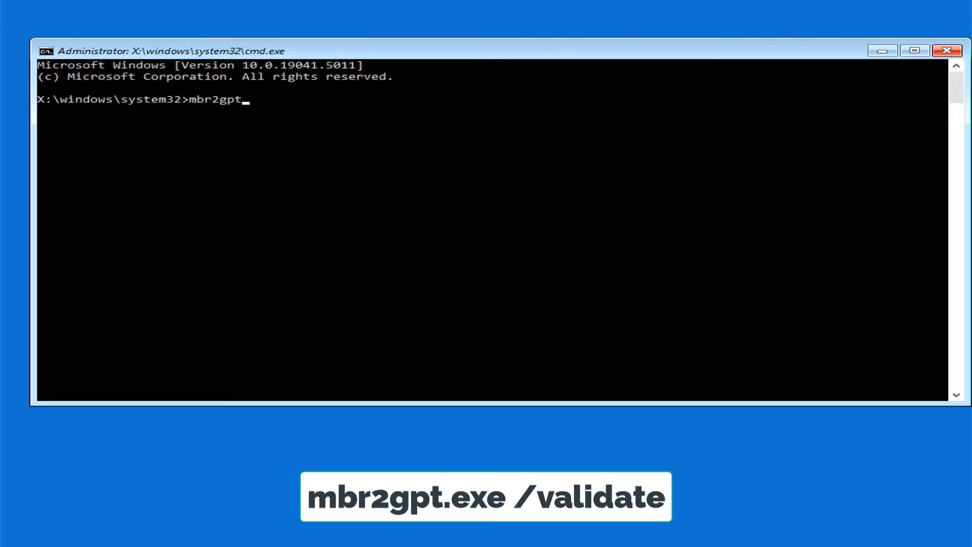
pyautogui.write('.exe /validate')
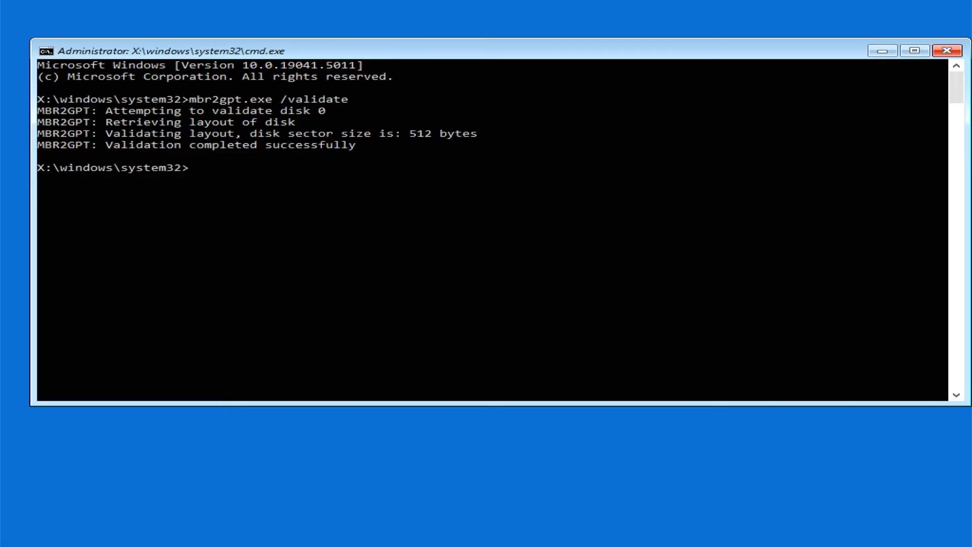
pyautogui.write('mbr2gpt.exe /validate')
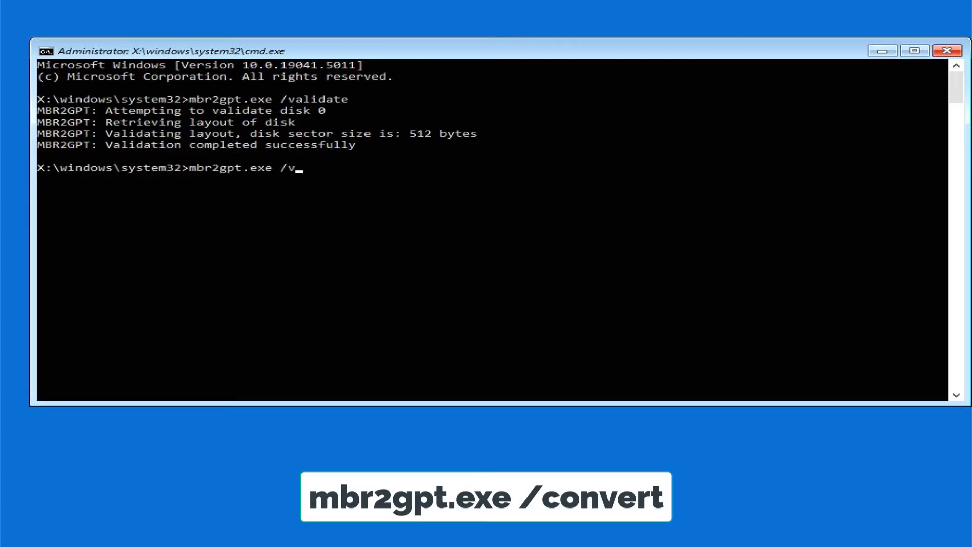
# Run mbr2gpt.exe /convert to convert disk 0 to GPT.
pyautogui.write('onv')
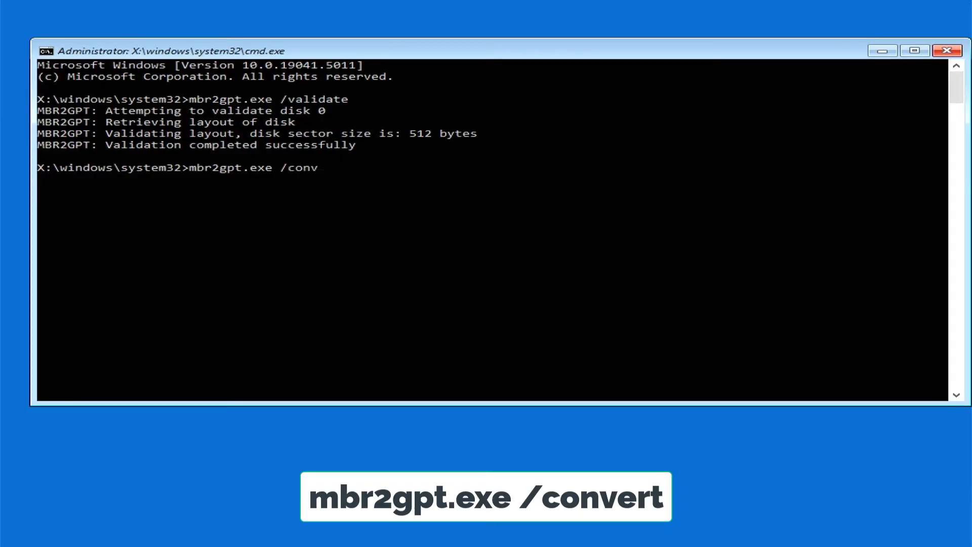
pyautogui.write('ert')
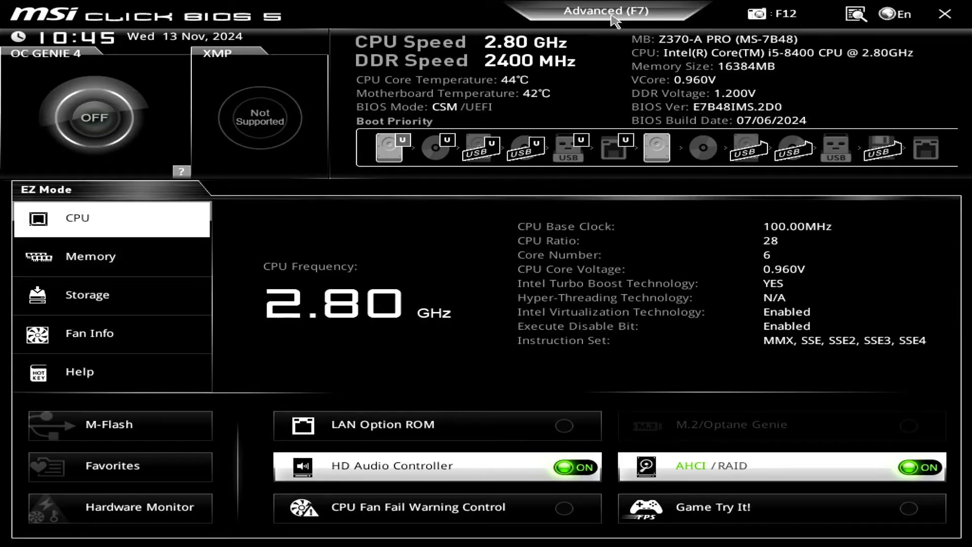
# Set Windows 10 WHQL Support to UEFI under Settings > Advanced > Windows OS Configuration and save.
pyautogui.click(608, 12)
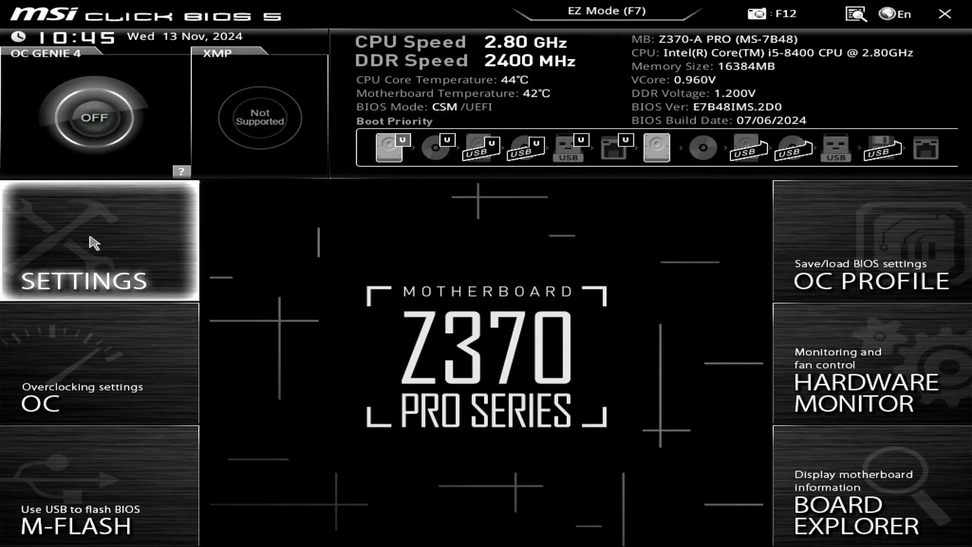
pyautogui.click(98, 242)
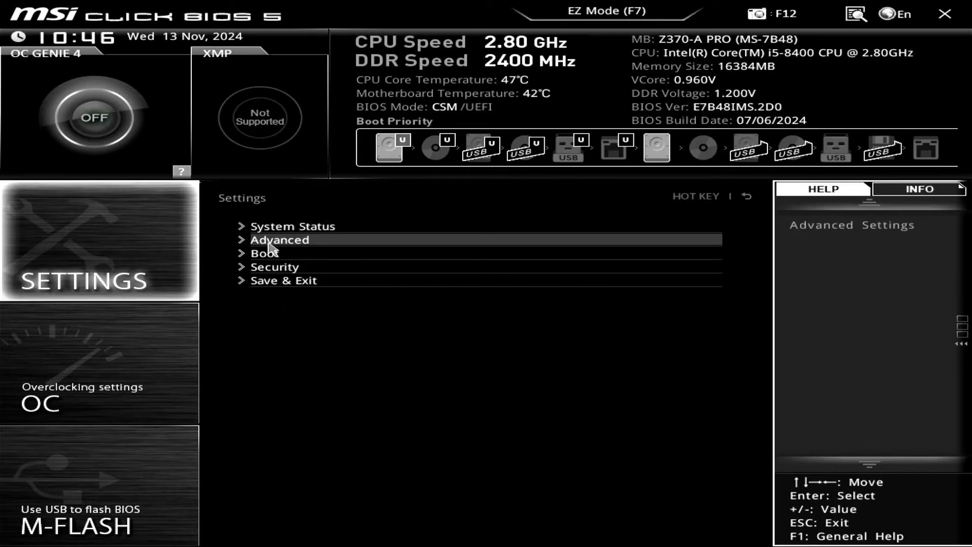
pyautogui.click(279, 240)
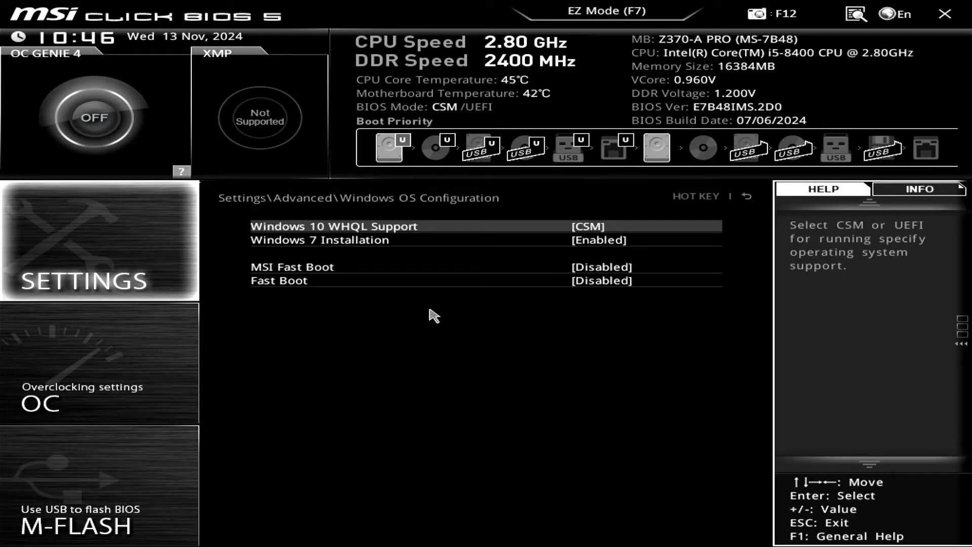
pyautogui.click(586, 226)
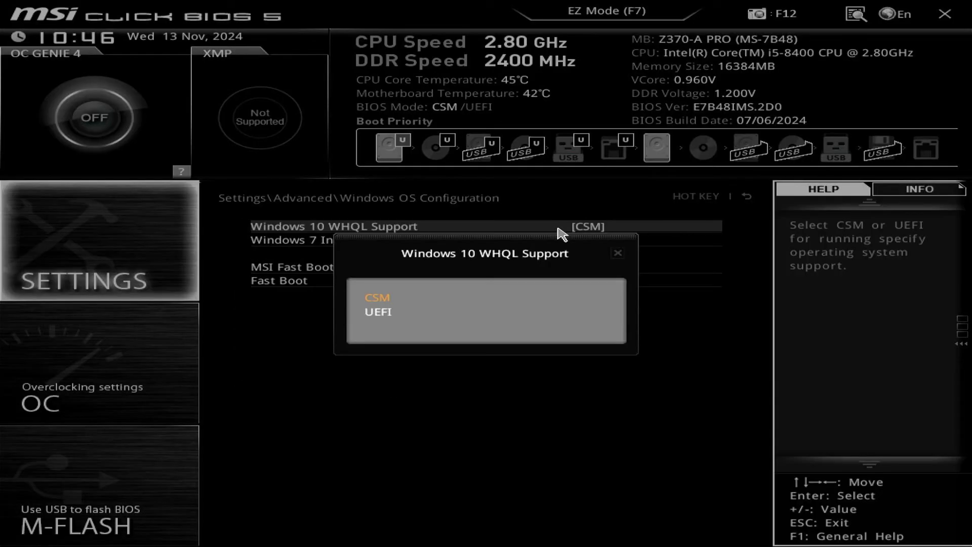
pyautogui.click(377, 311)
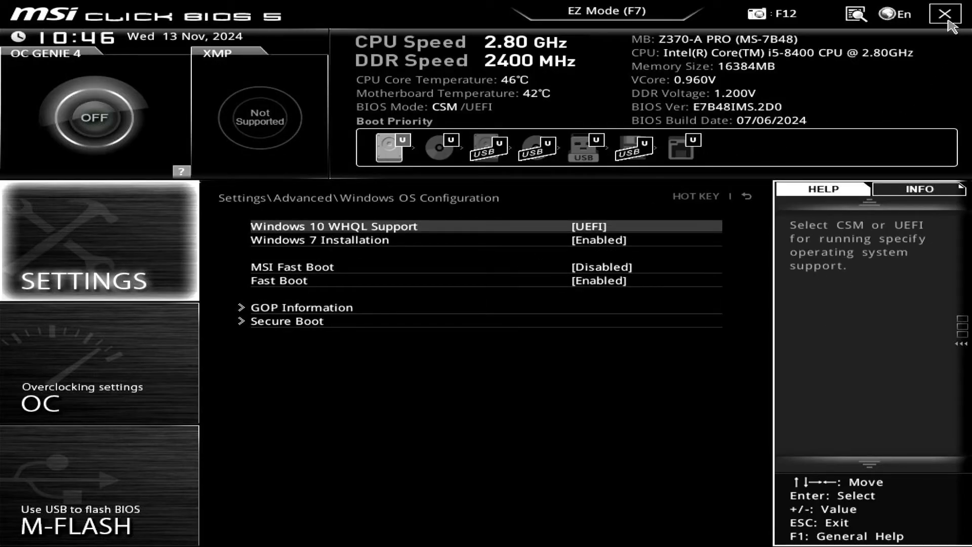
pyautogui.click(944, 13)
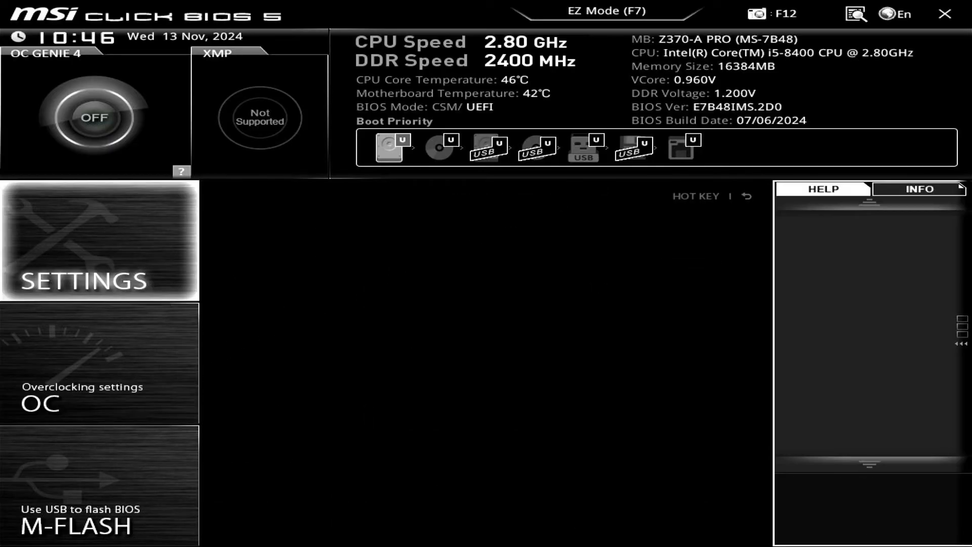
# Set Secure Boot Mode to Standard with factory default keys and enable Secure Boot Support.
pyautogui.click(99, 242)
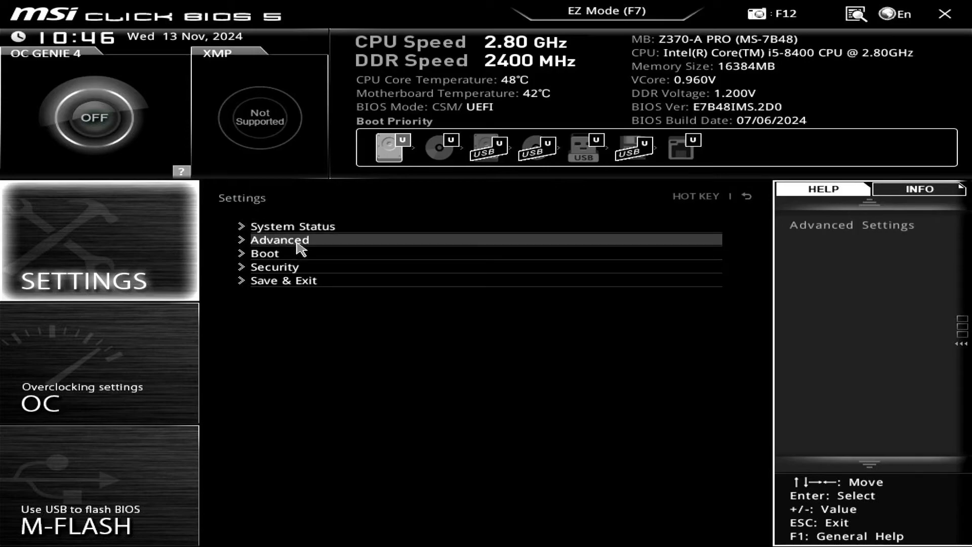
pyautogui.click(280, 240)
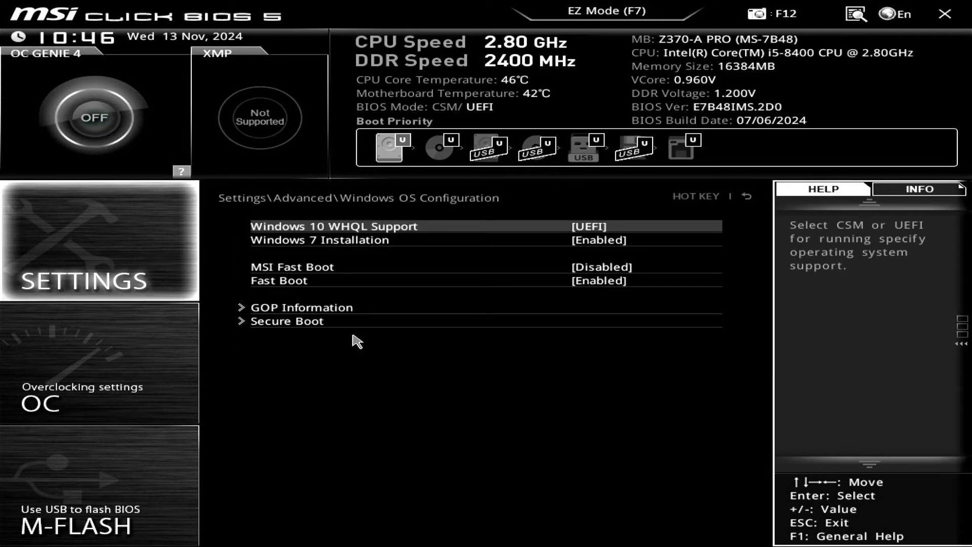
pyautogui.click(287, 321)
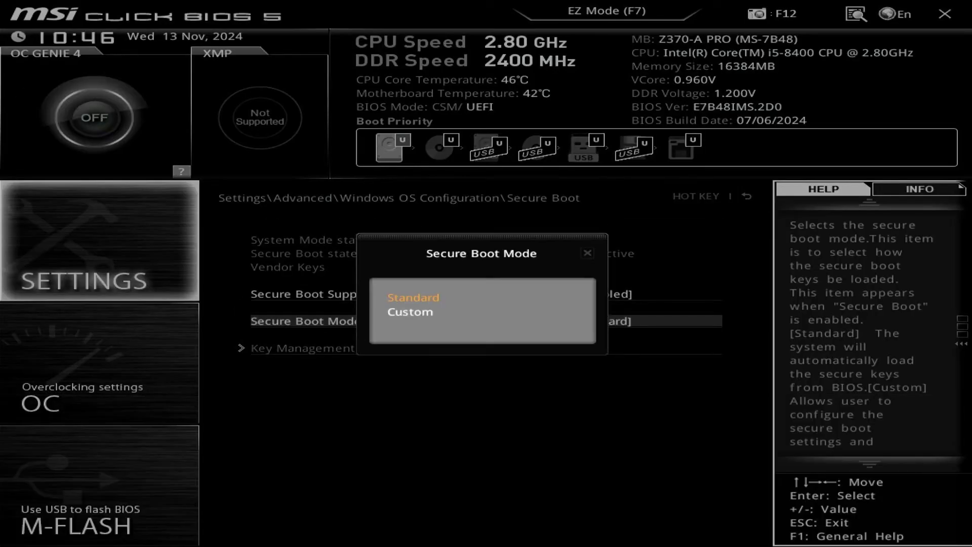
pyautogui.click(410, 311)
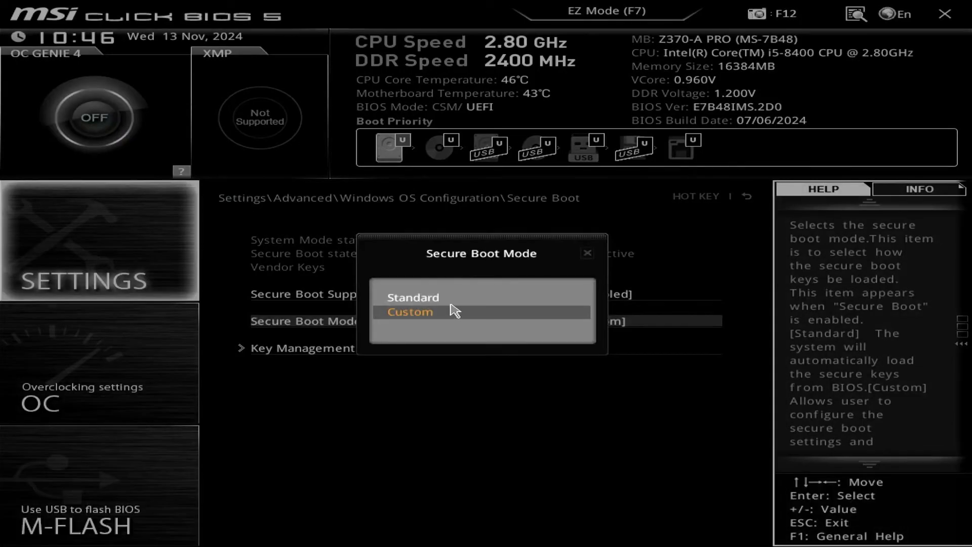
pyautogui.click(409, 311)
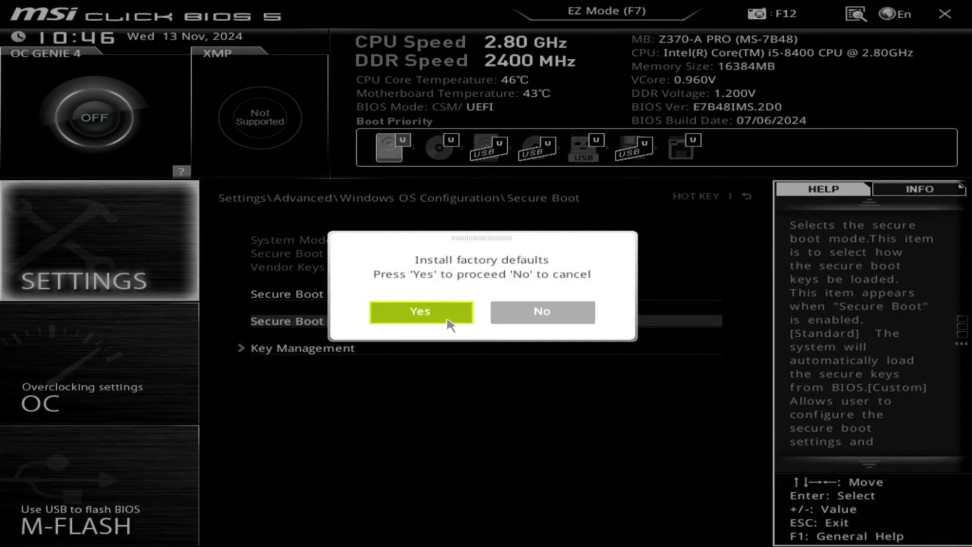
pyautogui.click(419, 311)
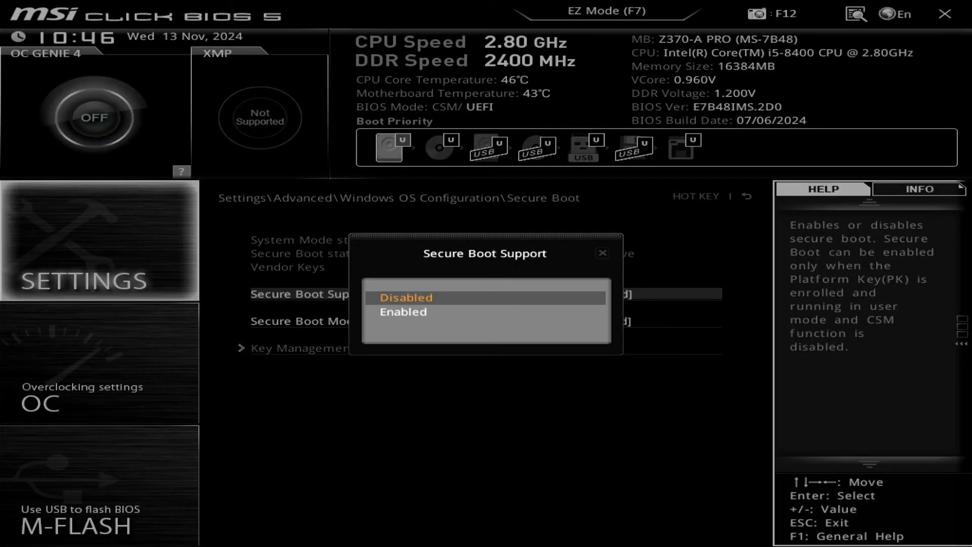
pyautogui.click(404, 312)
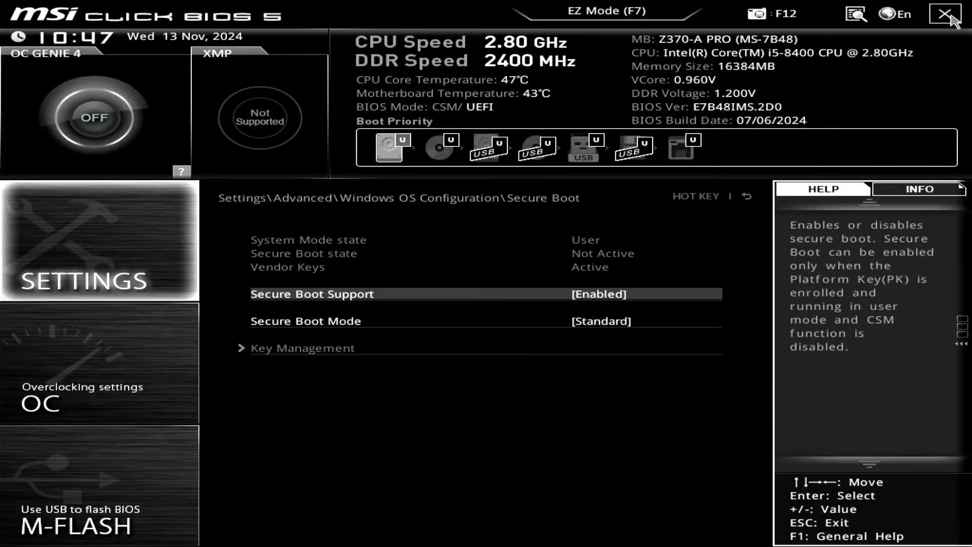
# Save the Secure Boot configuration and exit the BIOS.
pyautogui.click(942, 13)
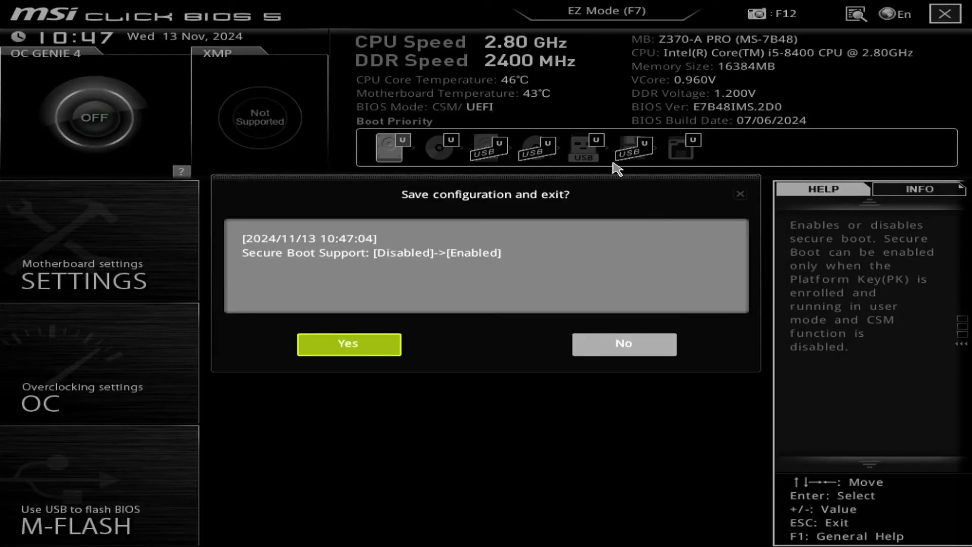
pyautogui.click(347, 344)
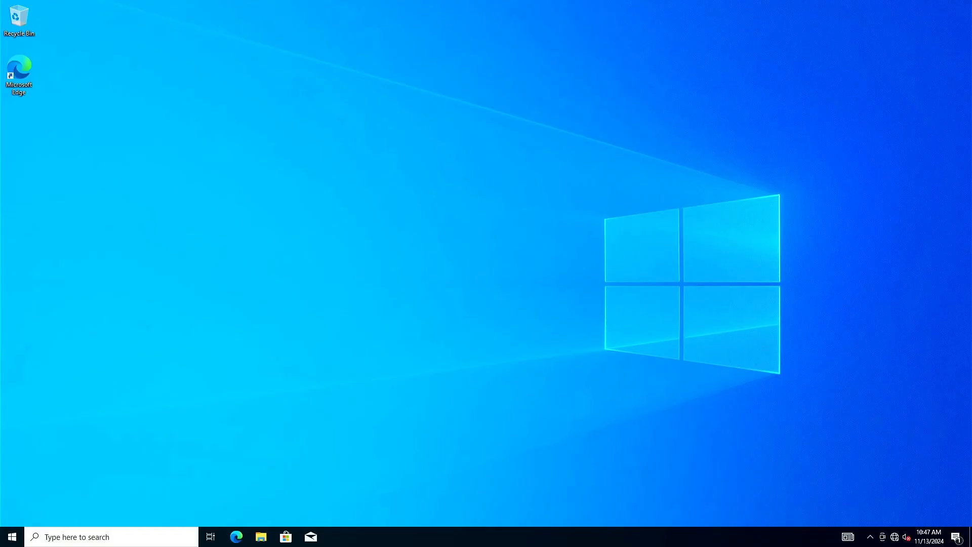
pyautogui.moveTo(440, 327)
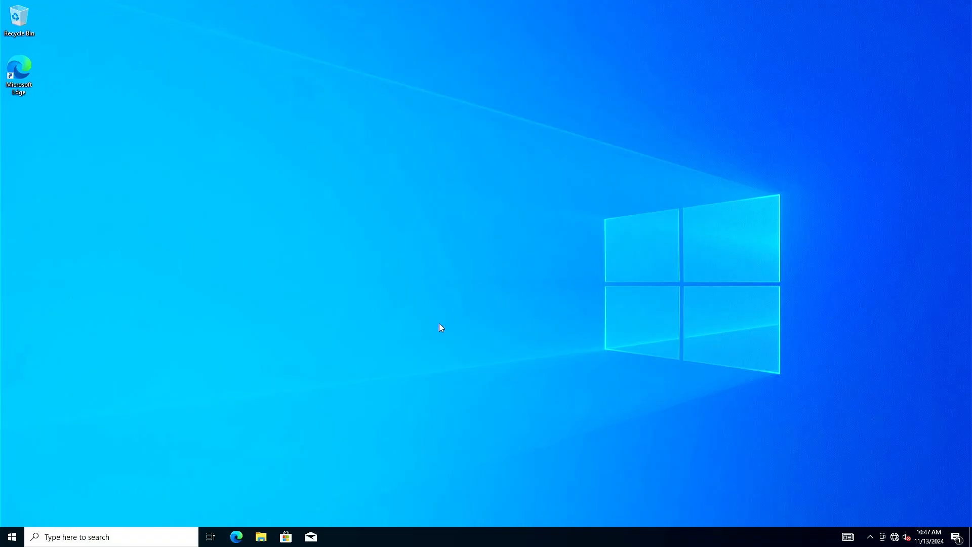
pyautogui.moveTo(275, 522)
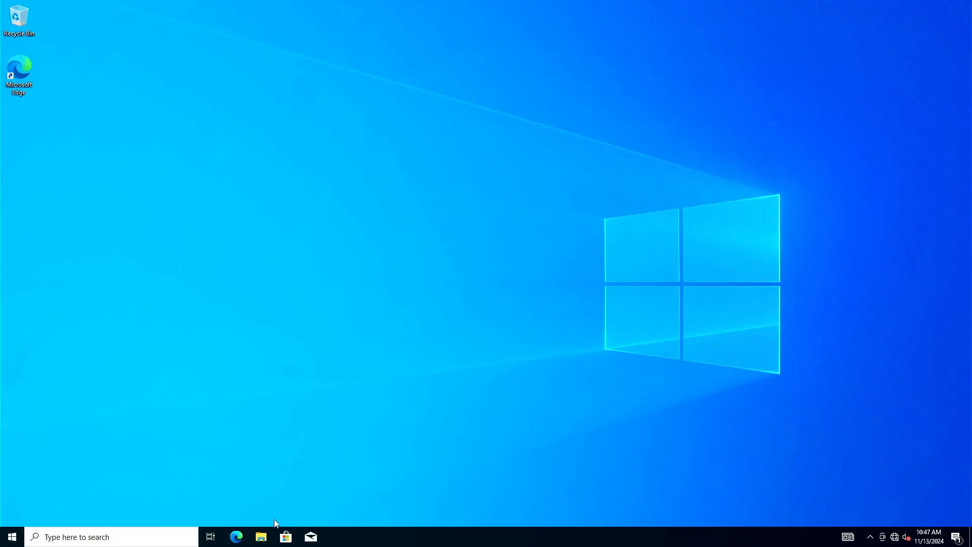
# Show This PC in File Explorer with Local Disk C: and System Reserved D:.
pyautogui.click(260, 536)
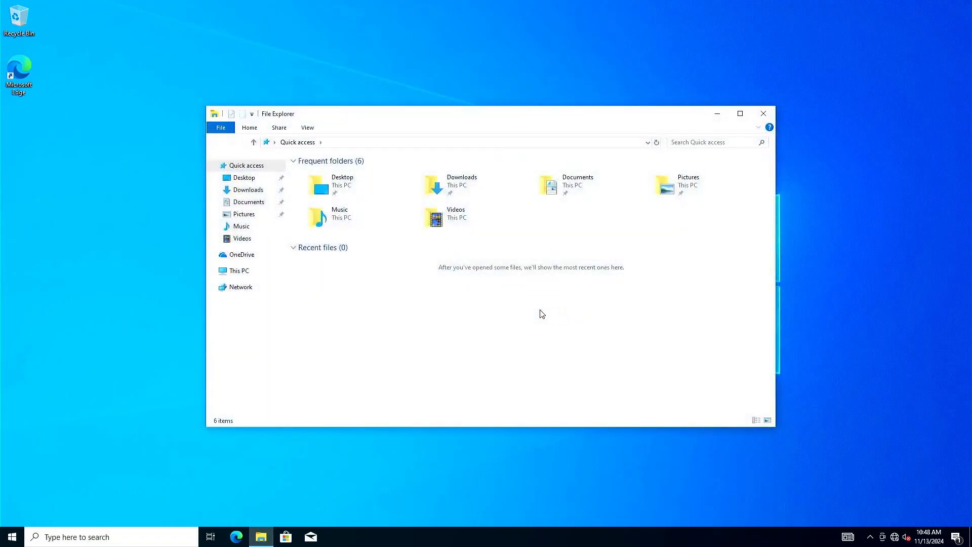
pyautogui.click(238, 270)
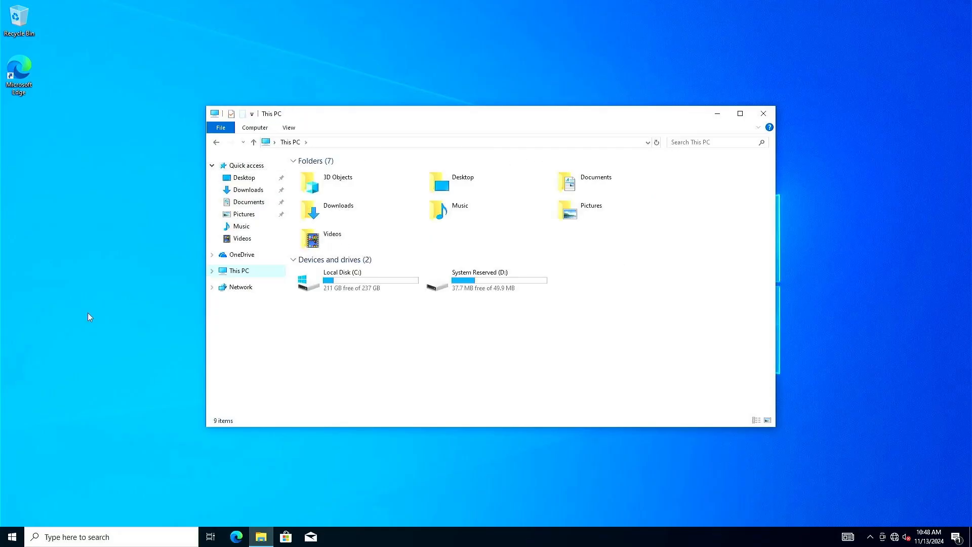
pyautogui.moveTo(67, 423)
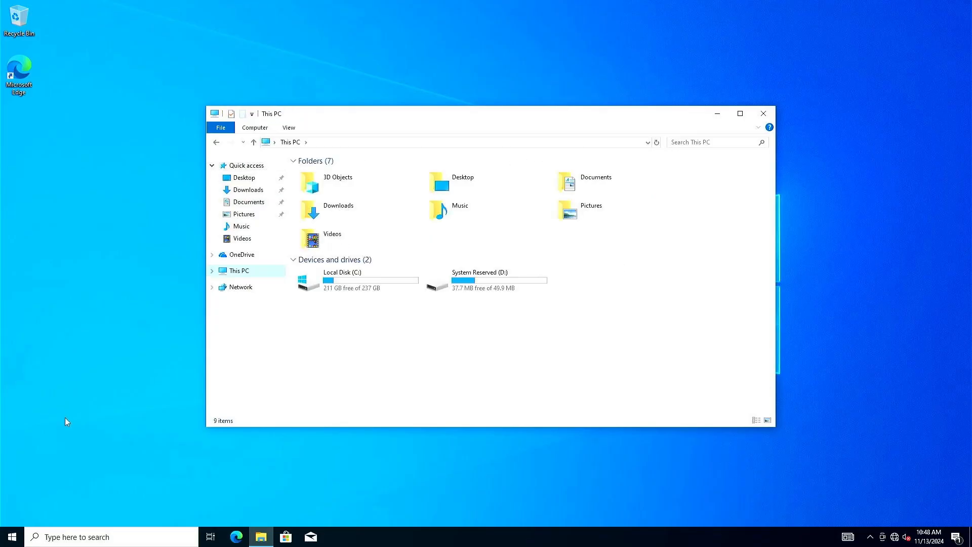
pyautogui.rightClick(9, 536)
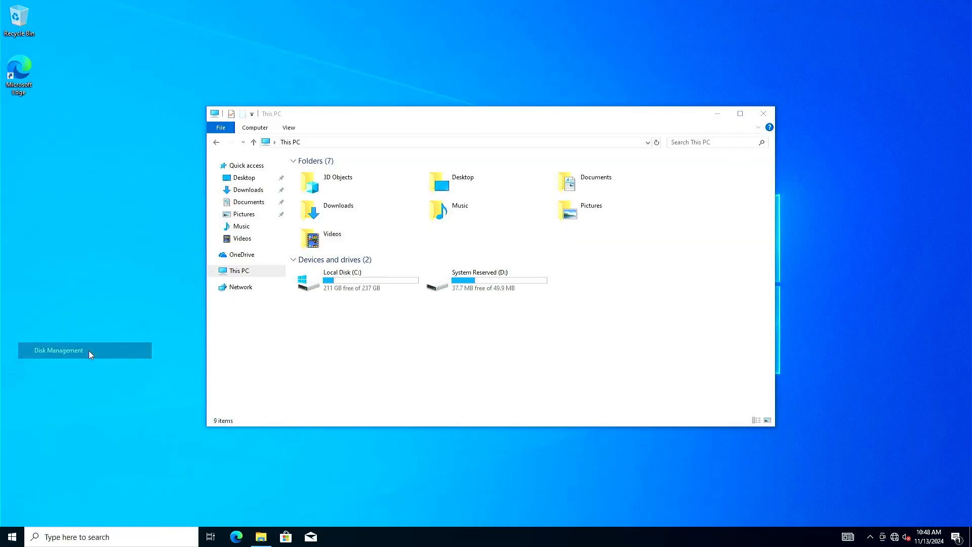
# View Disk 0's properties in Disk Management, now showing GUID Partition Table (GPT).
pyautogui.click(59, 349)
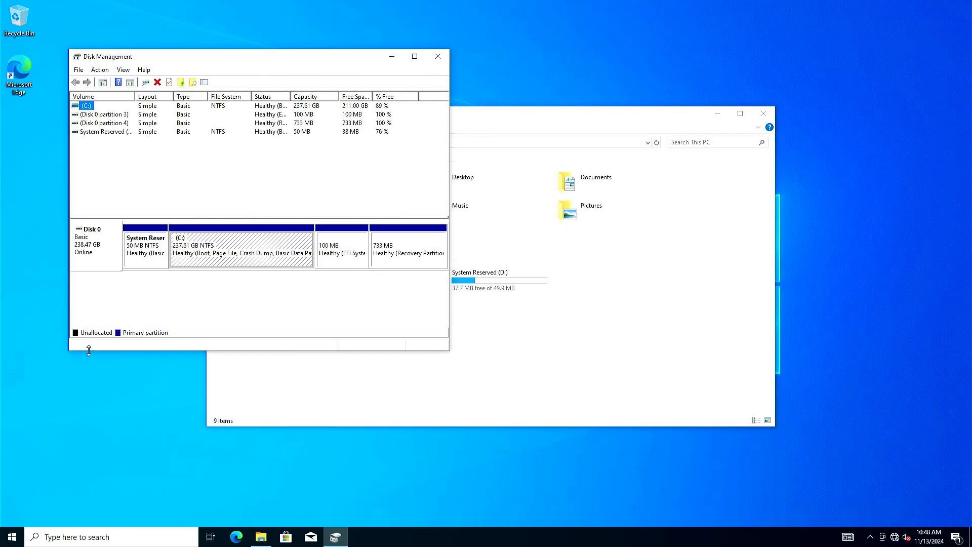
pyautogui.moveTo(74, 291)
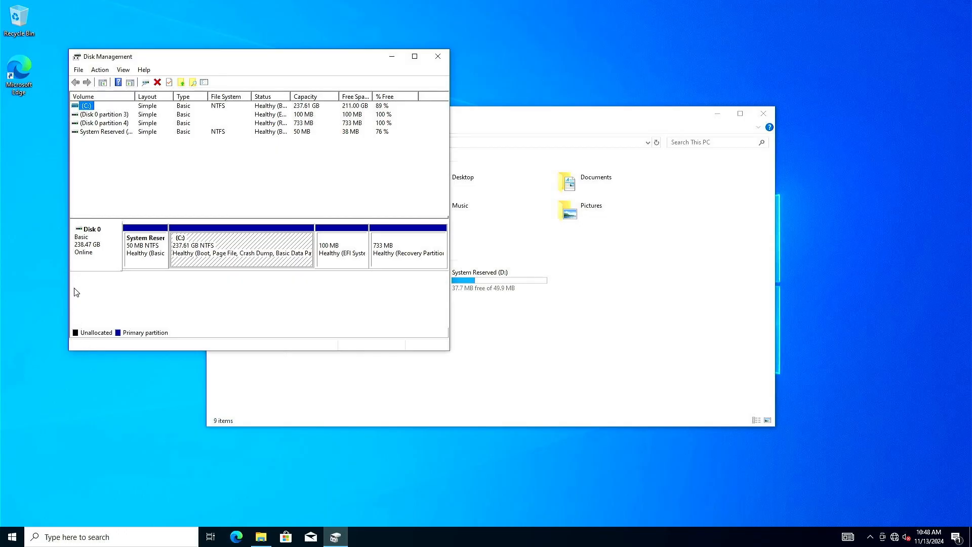
pyautogui.rightClick(90, 245)
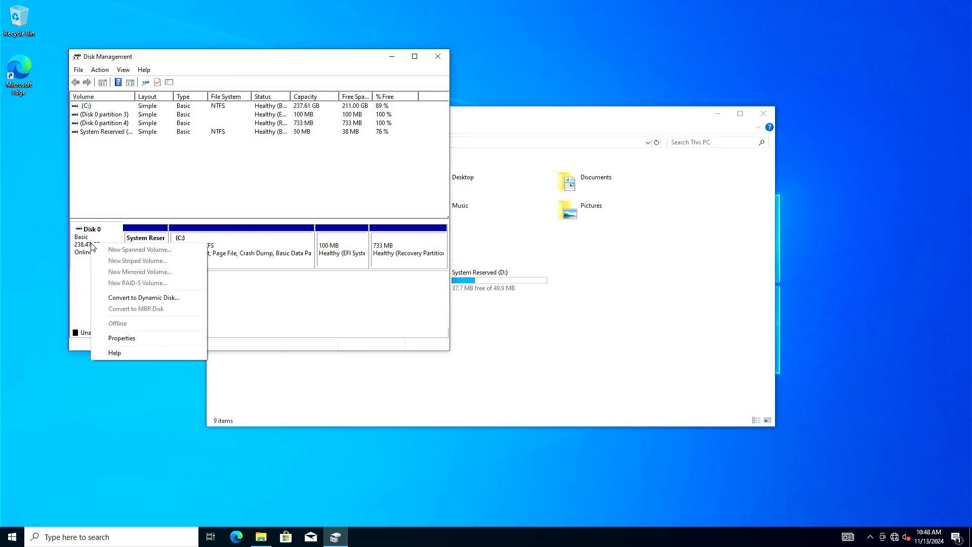
pyautogui.click(121, 338)
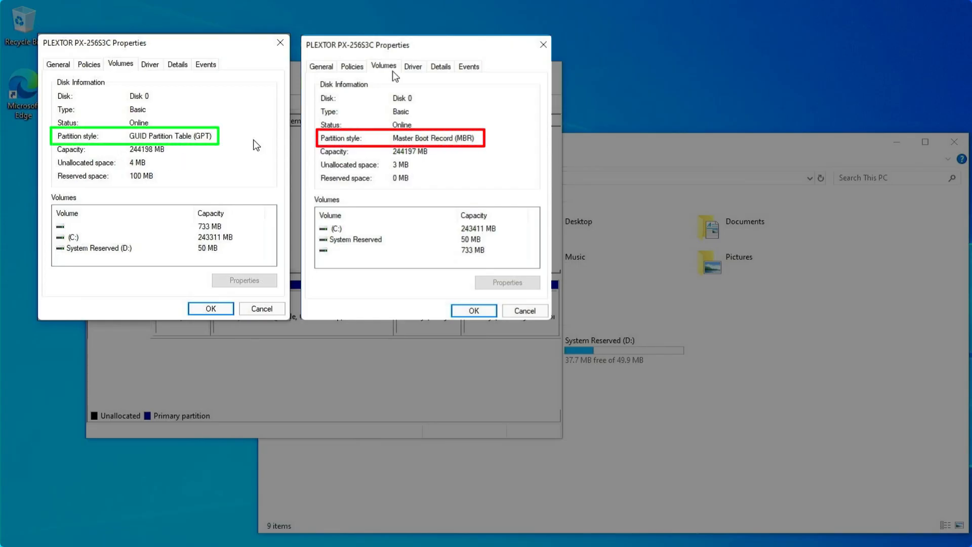
pyautogui.moveTo(84, 530)
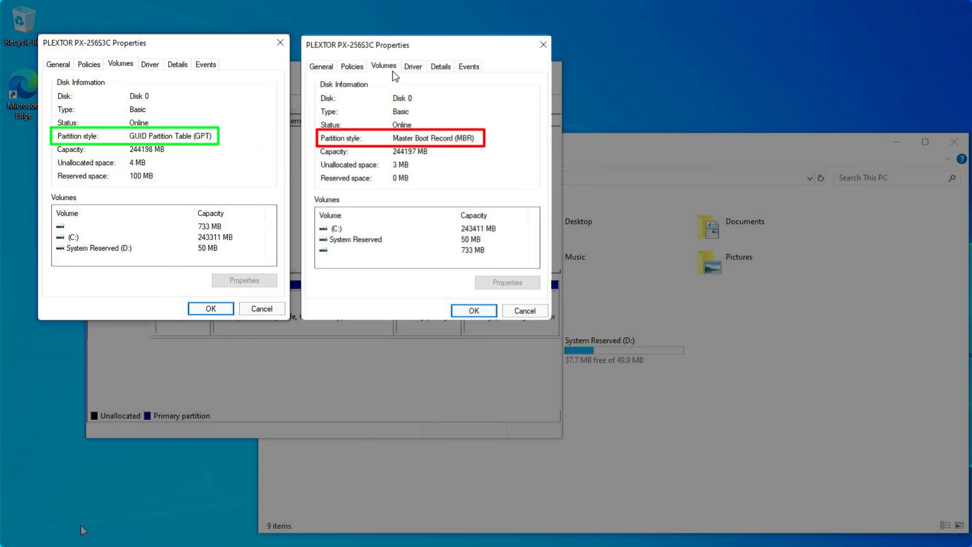